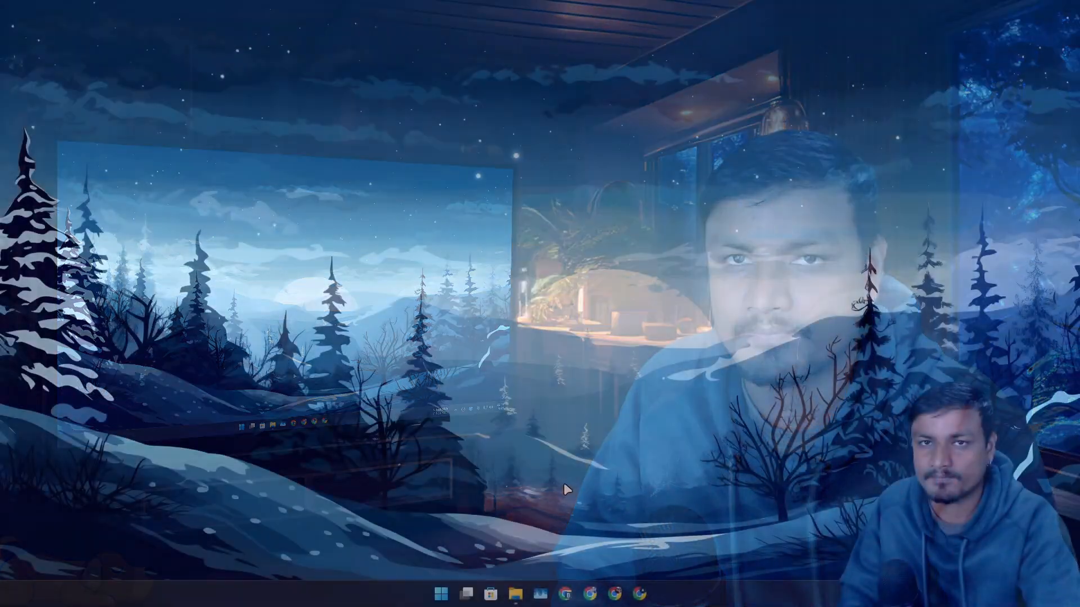
# Show the Downloads folder and select 0.jpg so its preview and details appear.
pyautogui.click(514, 593)
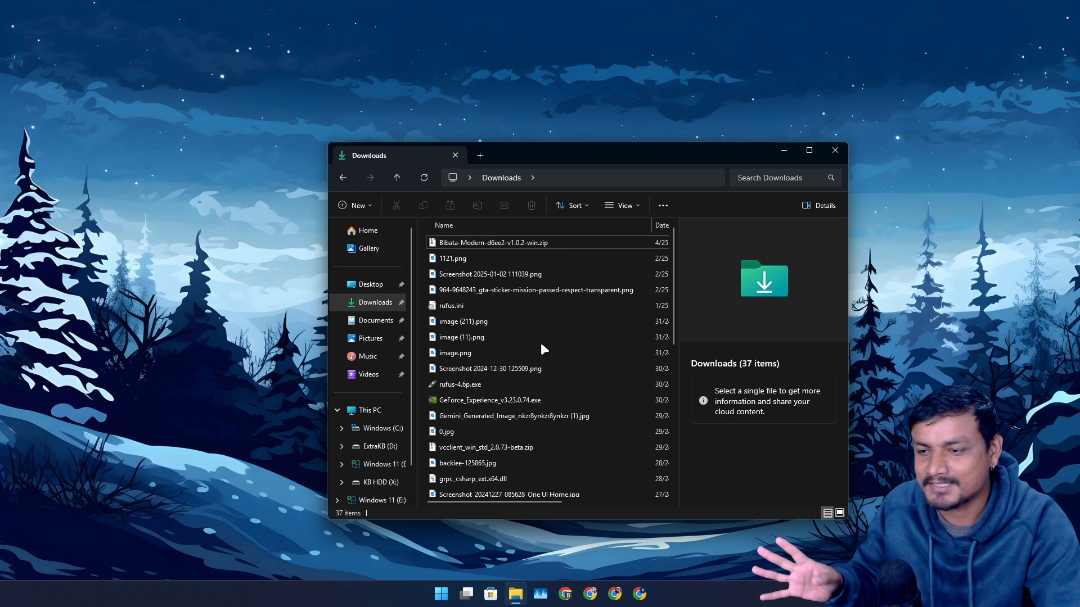
pyautogui.click(447, 431)
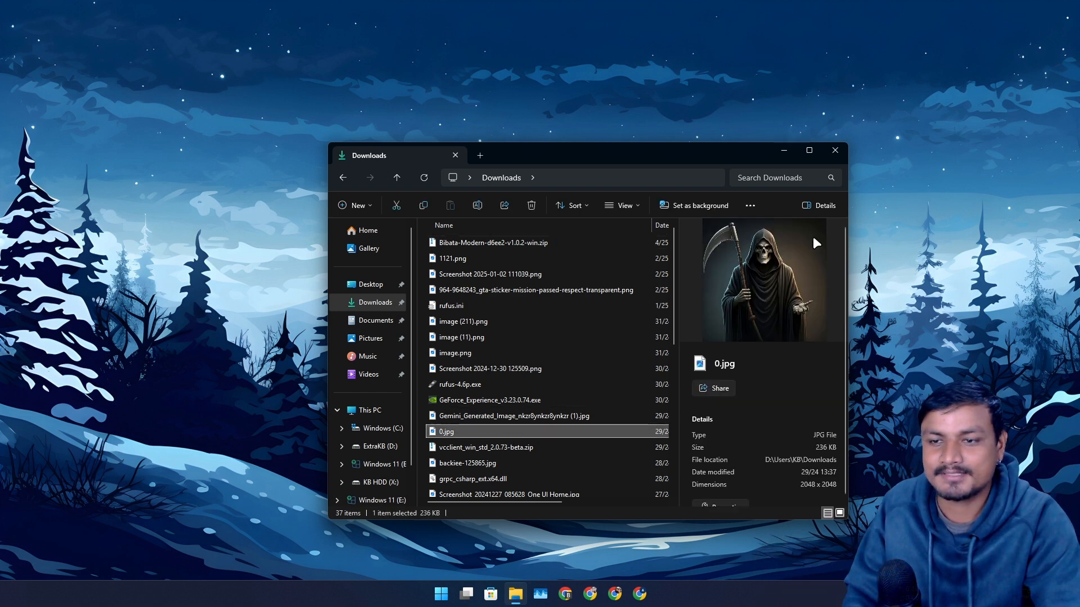
pyautogui.rightClick(445, 431)
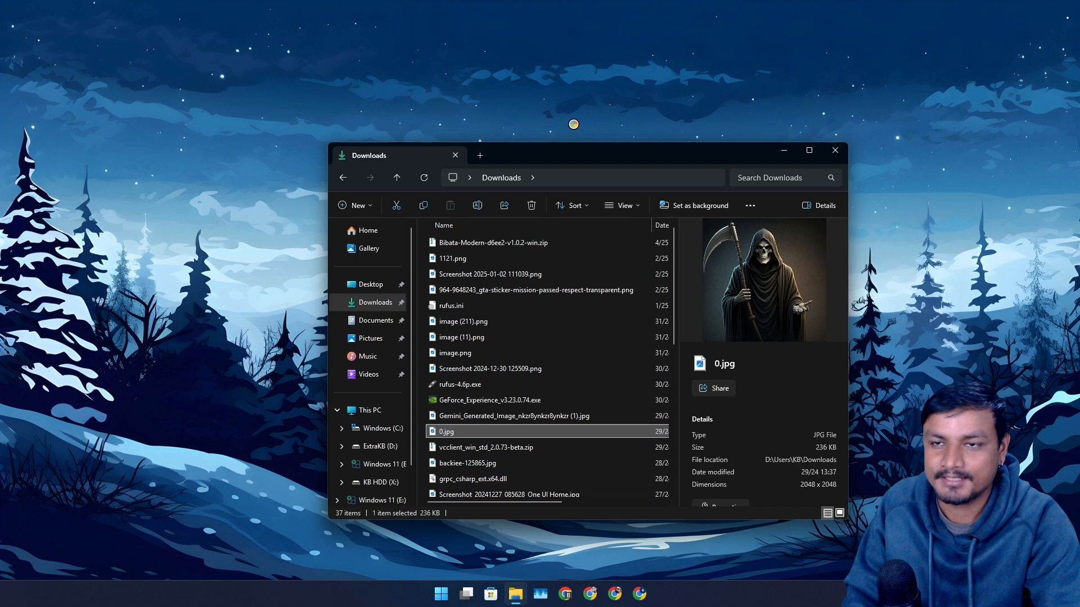
# Open 0.jpg in Photos and start editing it in a maximized window.
pyautogui.doubleClick(446, 431)
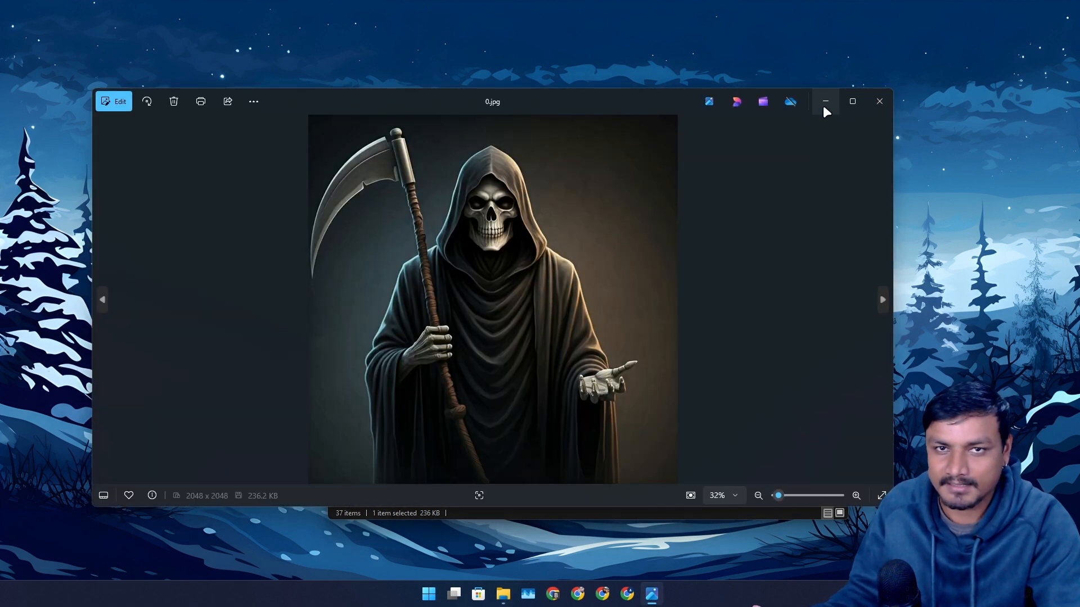
pyautogui.moveTo(457, 129)
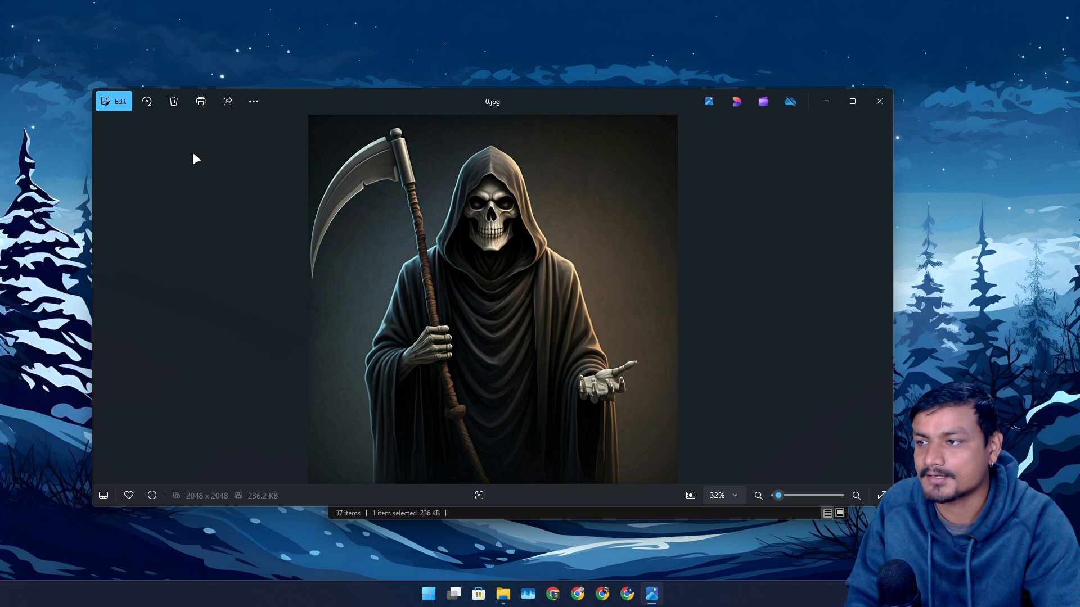
pyautogui.moveTo(645, 195)
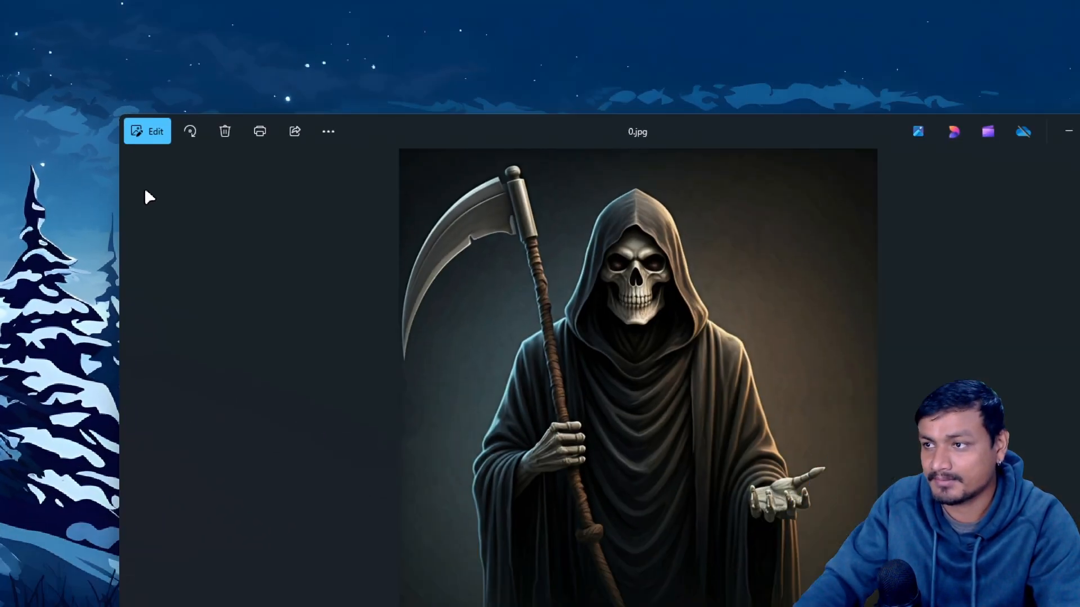
pyautogui.click(146, 132)
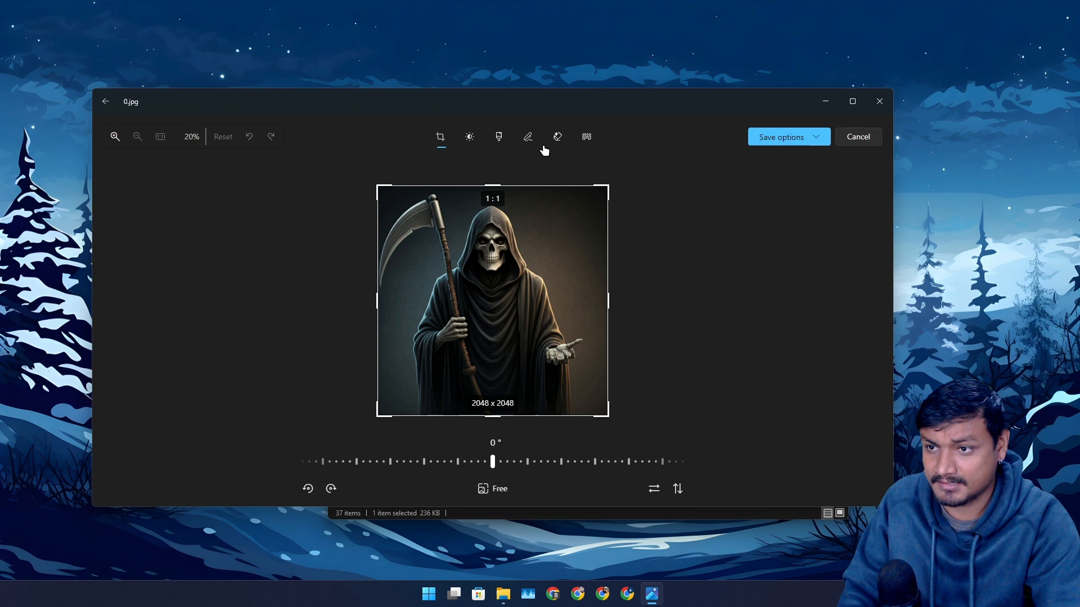
pyautogui.click(852, 101)
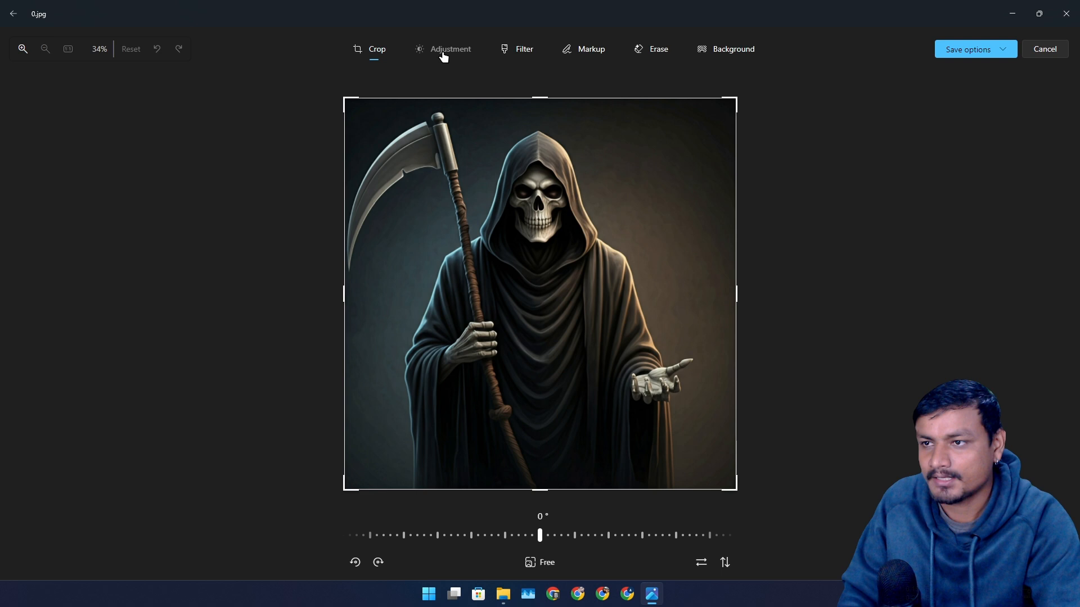
# Look at the Adjustment controls, then switch to Markup for annotating the image.
pyautogui.click(450, 48)
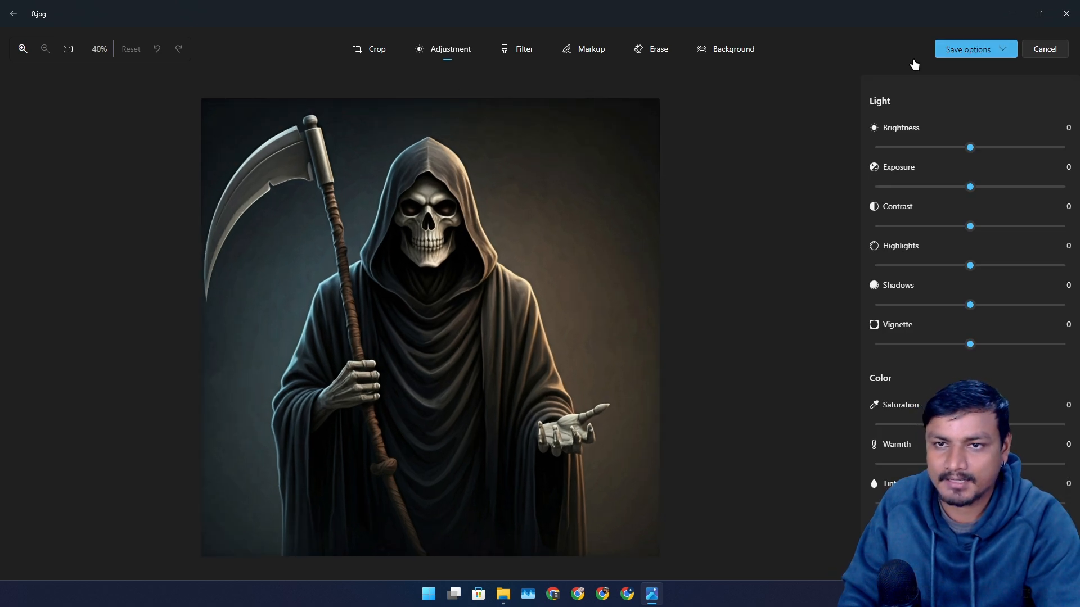
pyautogui.moveTo(699, 357)
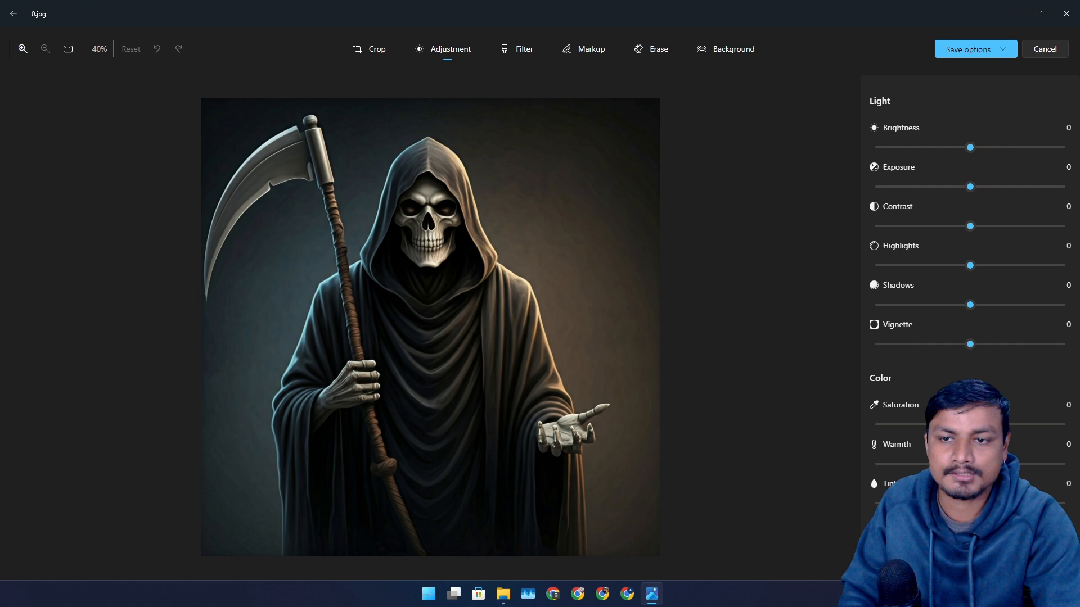
pyautogui.moveTo(729, 313)
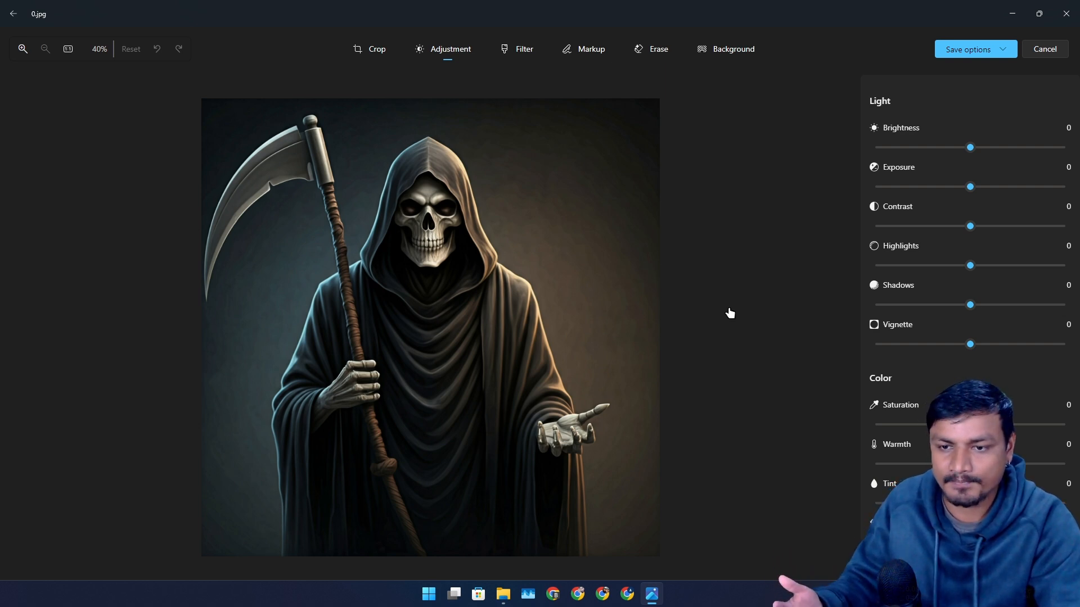
pyautogui.moveTo(749, 228)
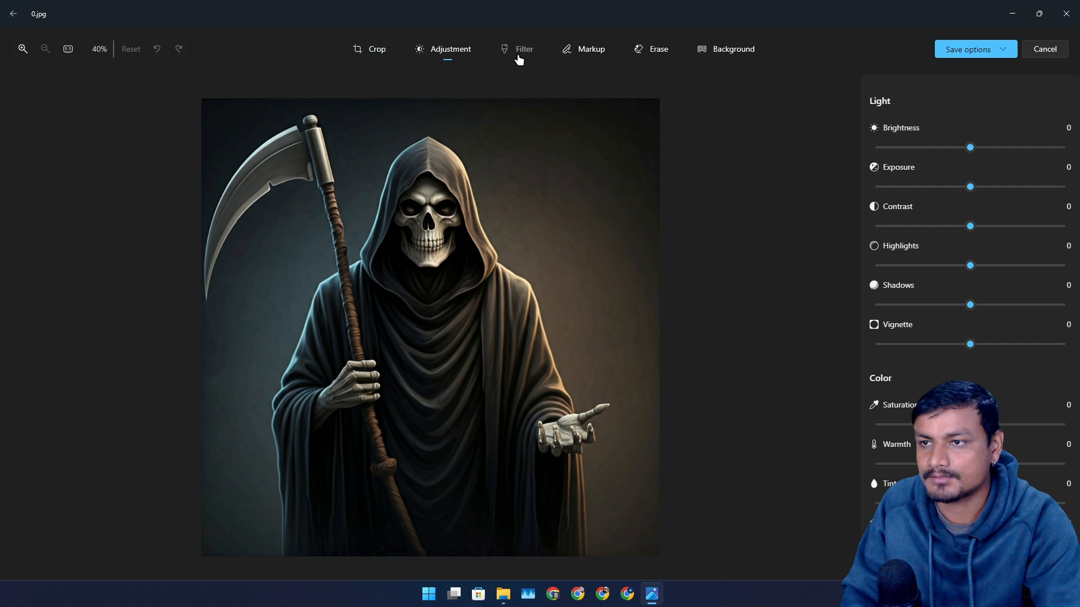
pyautogui.click(590, 48)
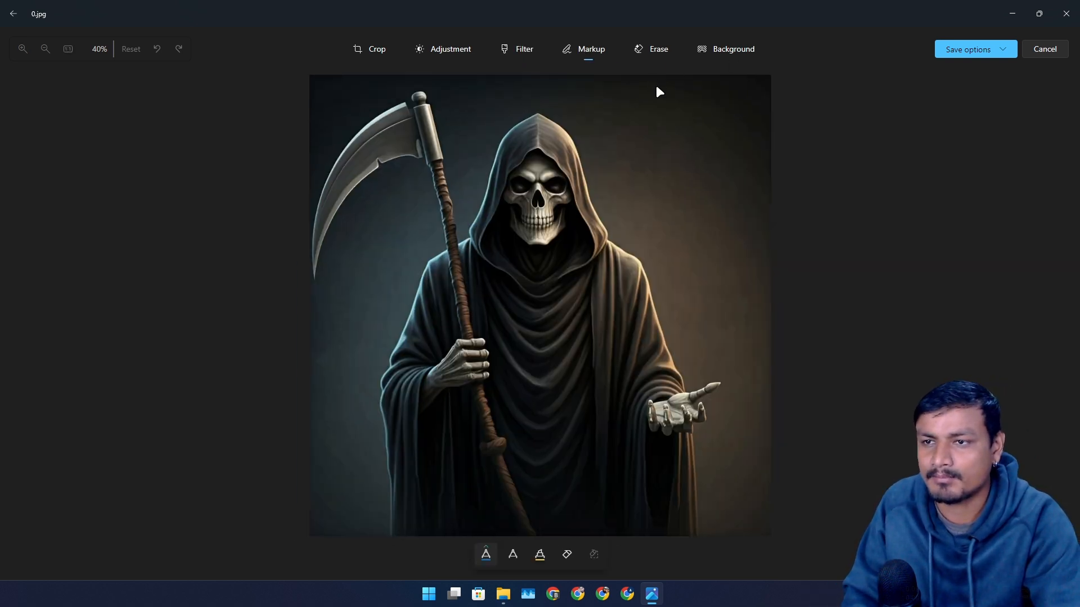
# Erase the scythe from the grim reaper with Generative Erase.
pyautogui.click(658, 48)
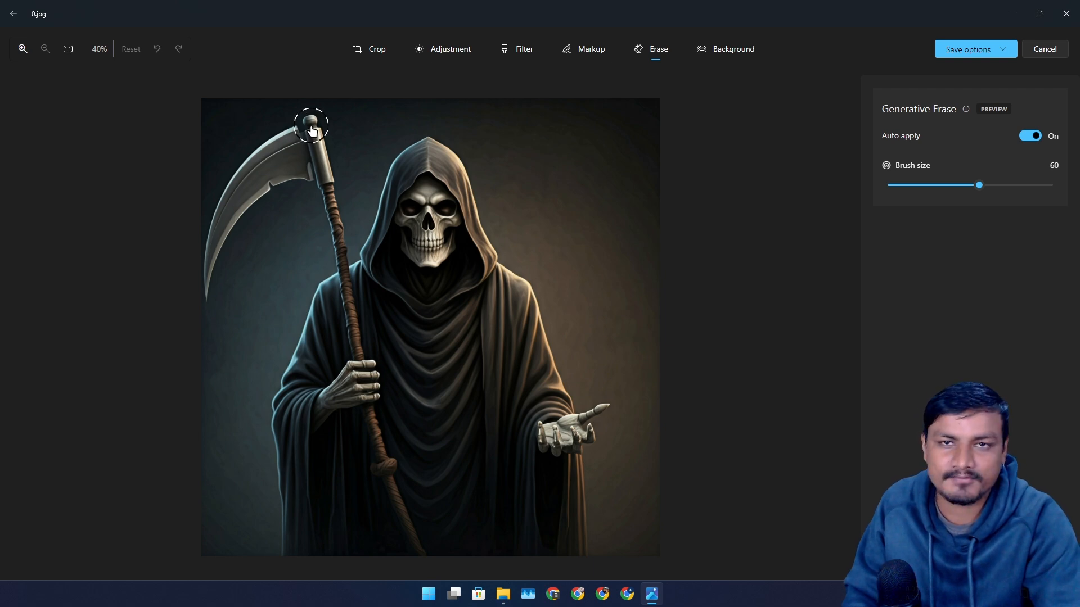
pyautogui.moveTo(310, 127); pyautogui.dragTo(348, 314)
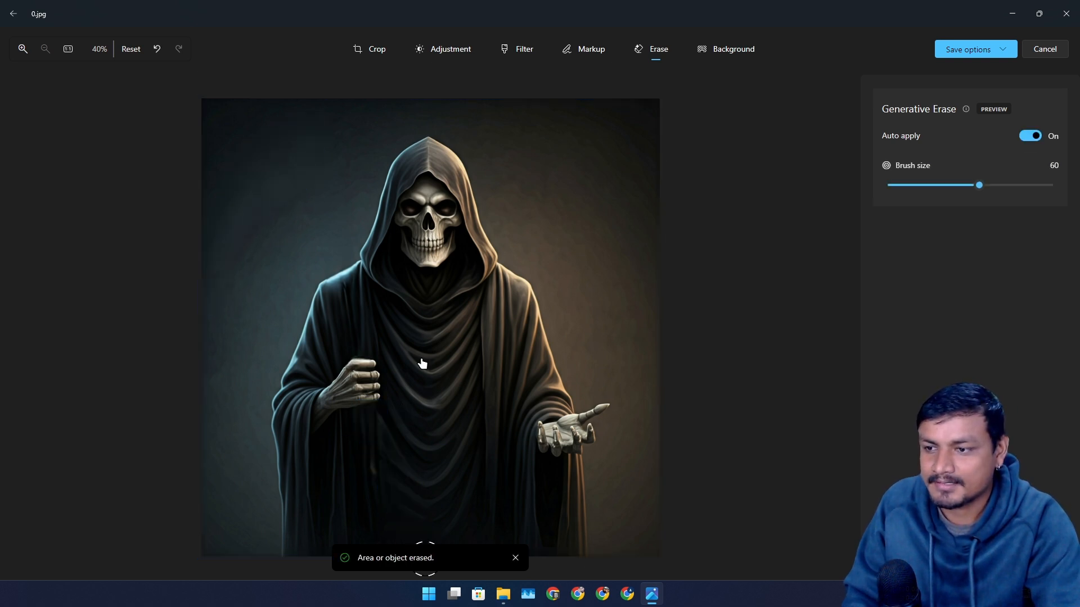
pyautogui.moveTo(490, 363)
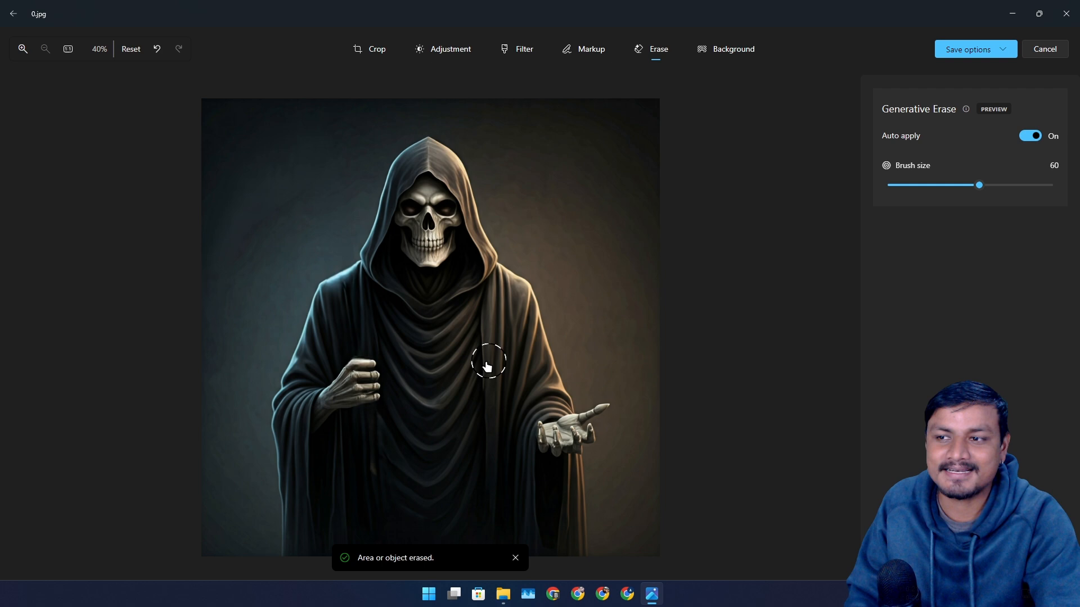
pyautogui.moveTo(617, 337)
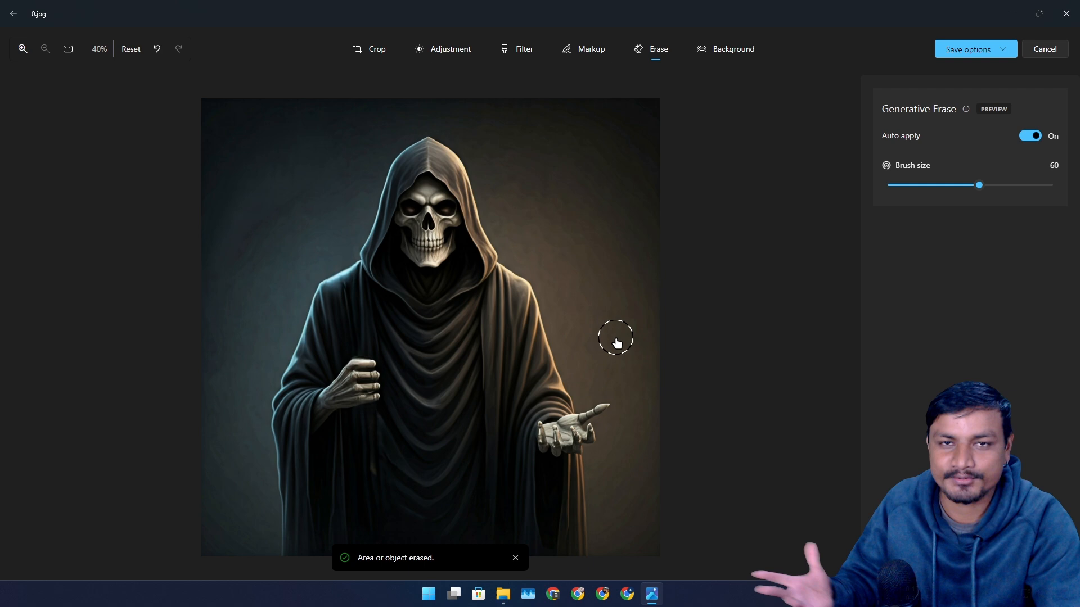
pyautogui.moveTo(529, 306)
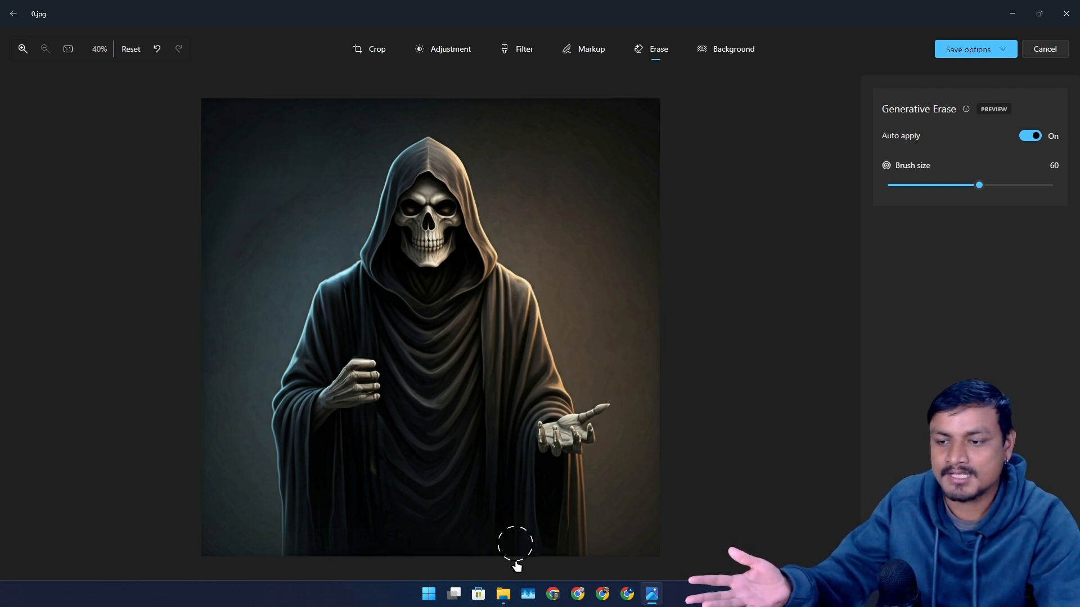
pyautogui.moveTo(551, 374)
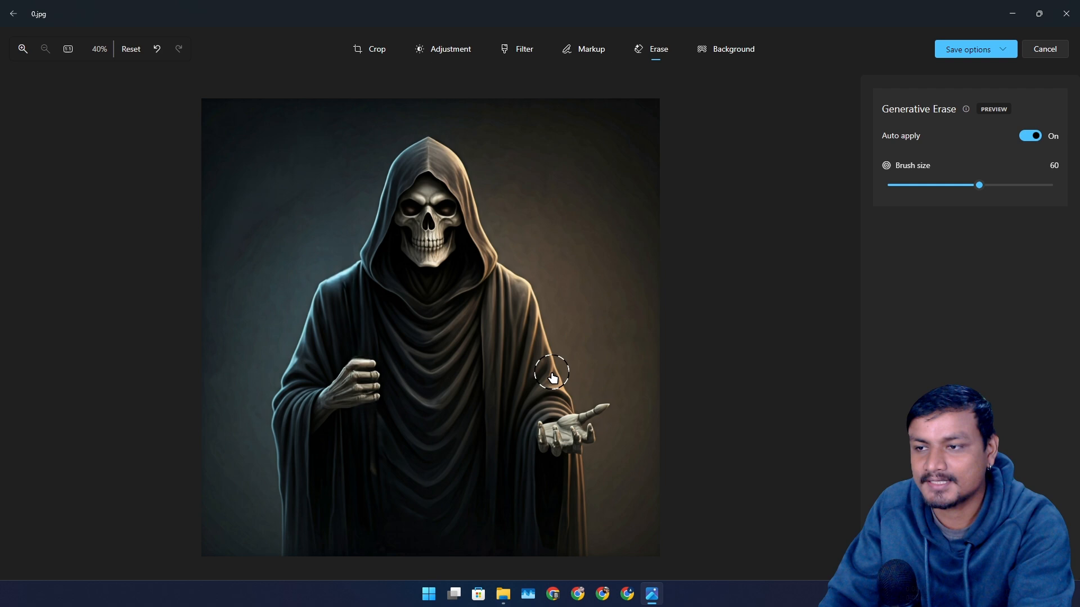
pyautogui.moveTo(477, 338)
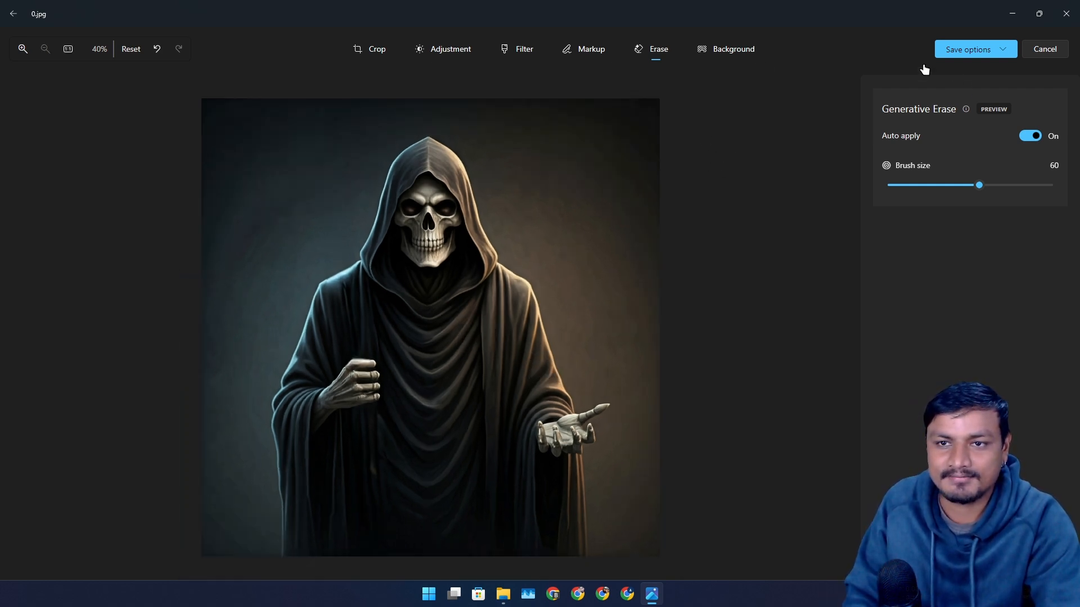
# Remove the background, then try replacing it with red and pale pink solid colours.
pyautogui.click(732, 48)
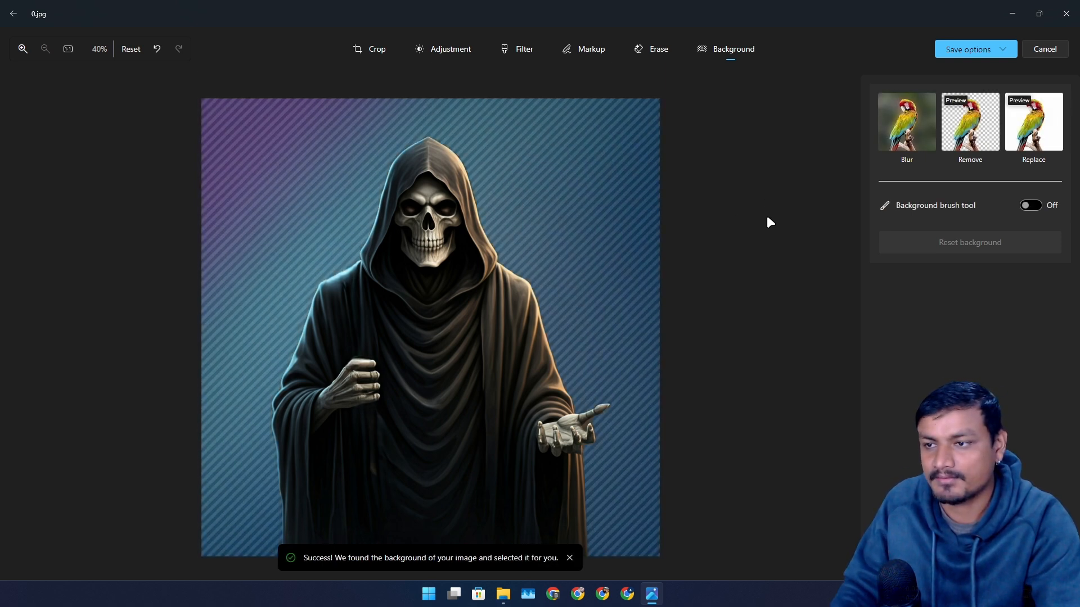
pyautogui.click(969, 121)
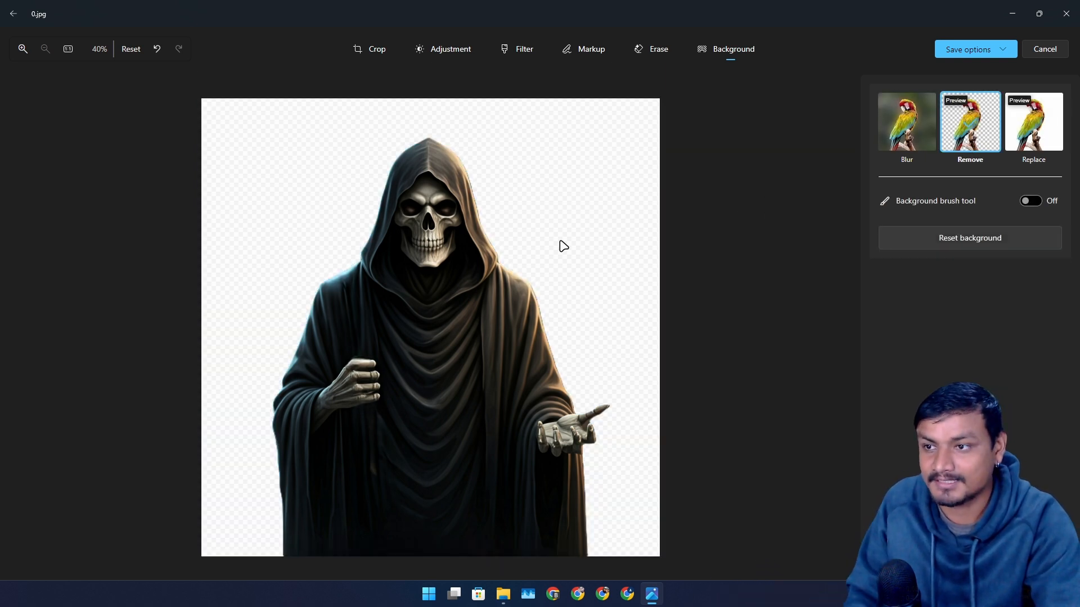
pyautogui.click(1033, 122)
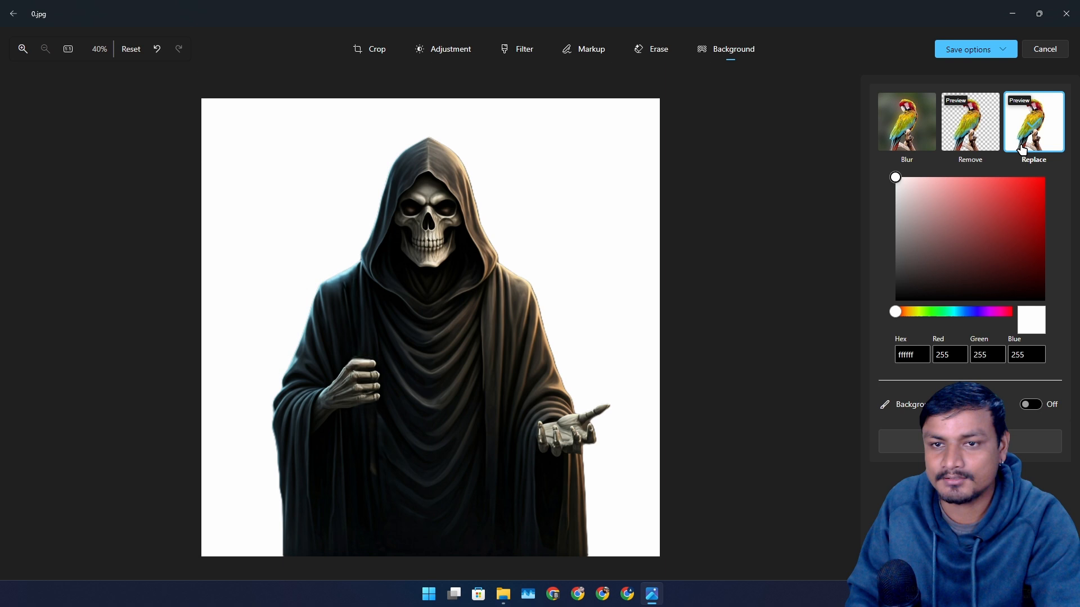
pyautogui.click(1020, 219)
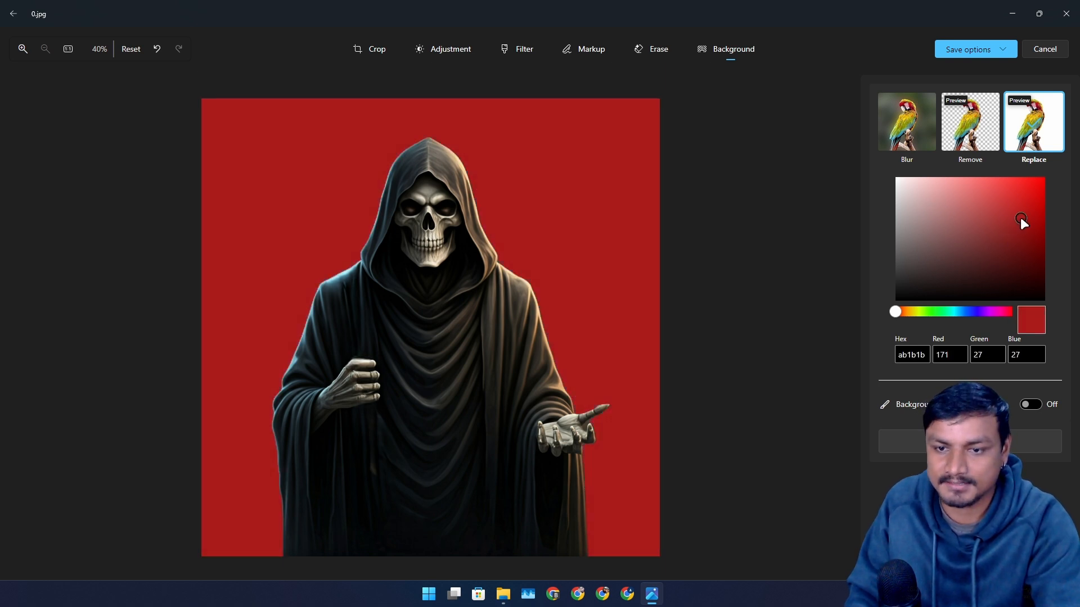
pyautogui.click(904, 191)
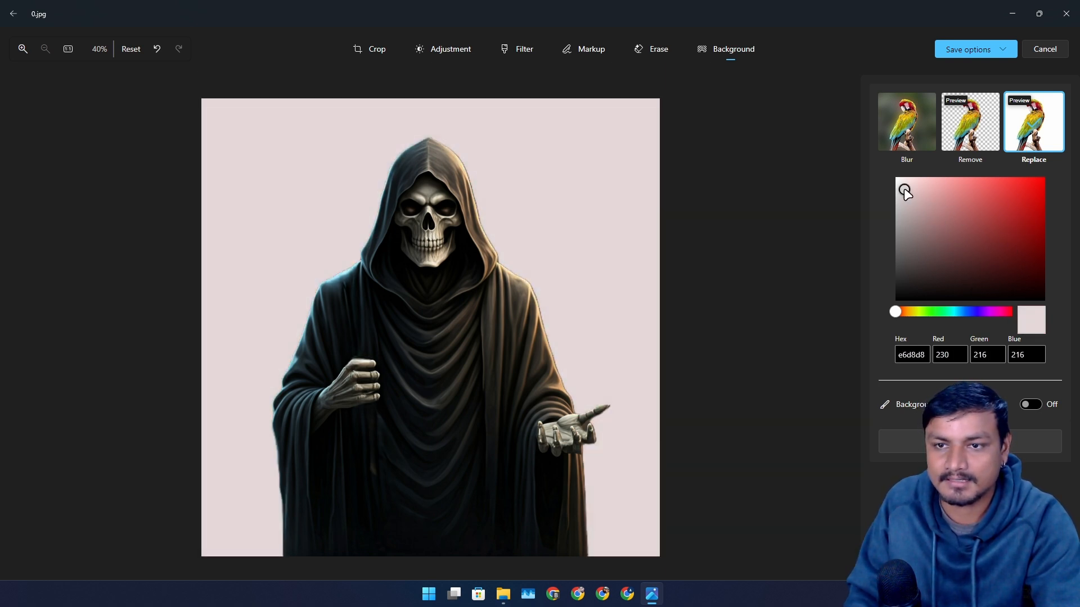
pyautogui.moveTo(904, 191); pyautogui.dragTo(913, 191)
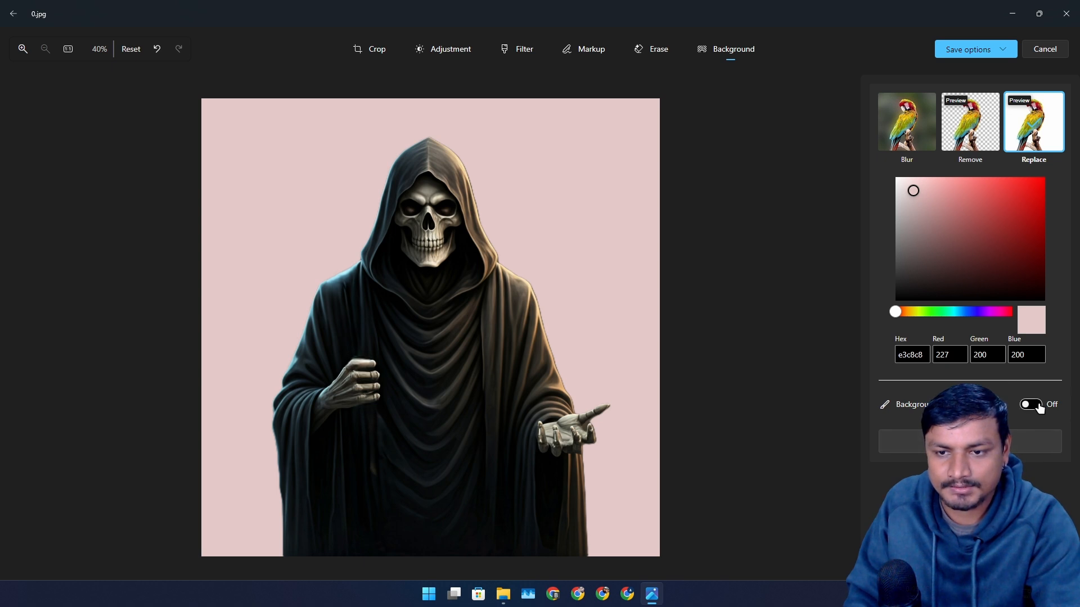
# Toggle the background brush tool, try Blur, and finish with the background removed and transparent.
pyautogui.click(1027, 404)
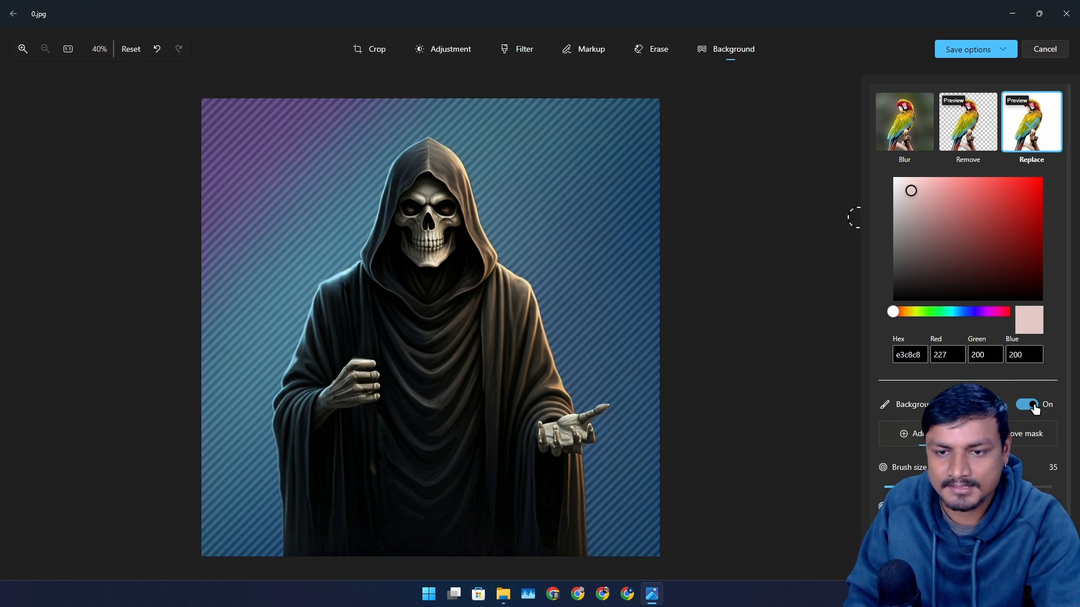
pyautogui.click(1028, 404)
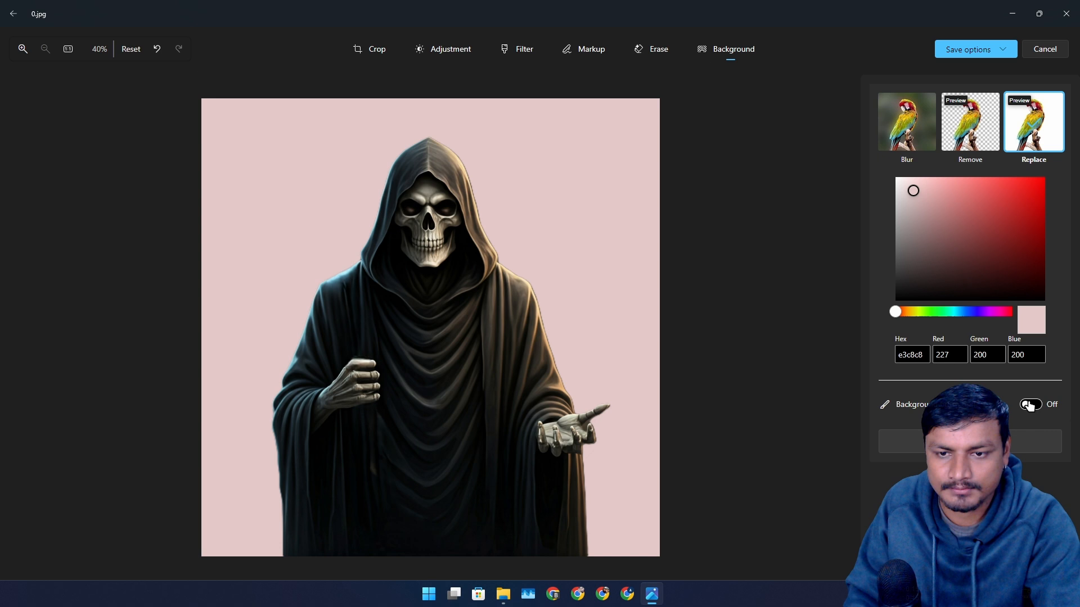
pyautogui.click(1028, 404)
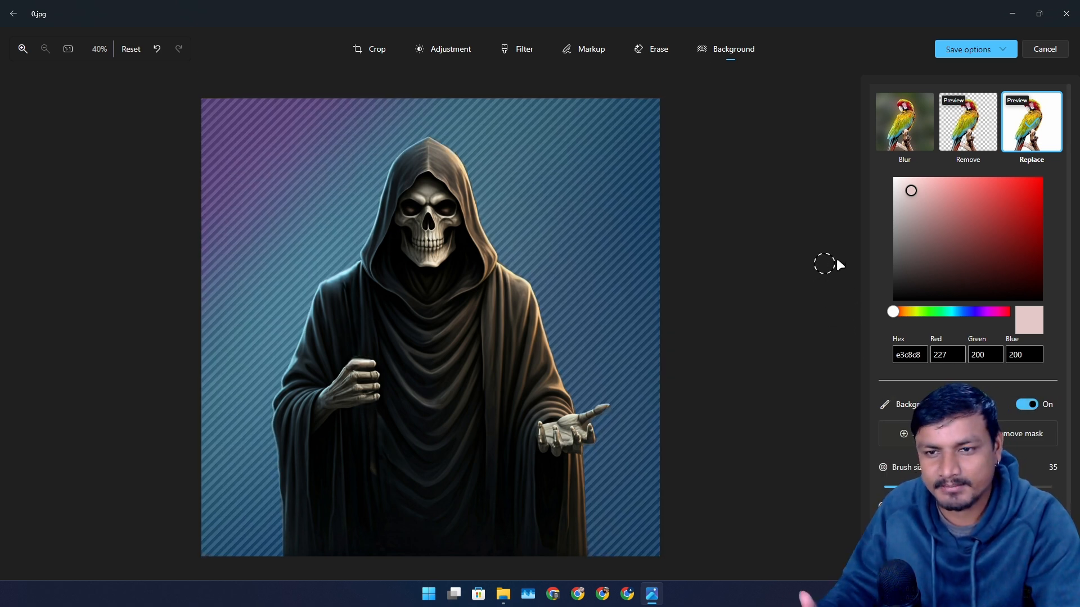
pyautogui.click(967, 122)
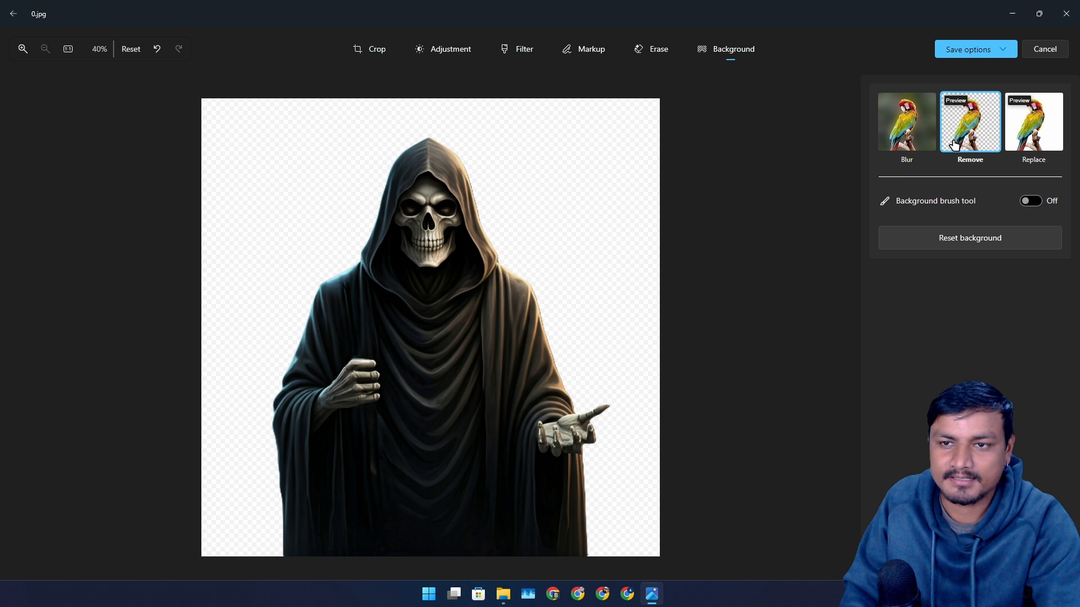
pyautogui.click(906, 123)
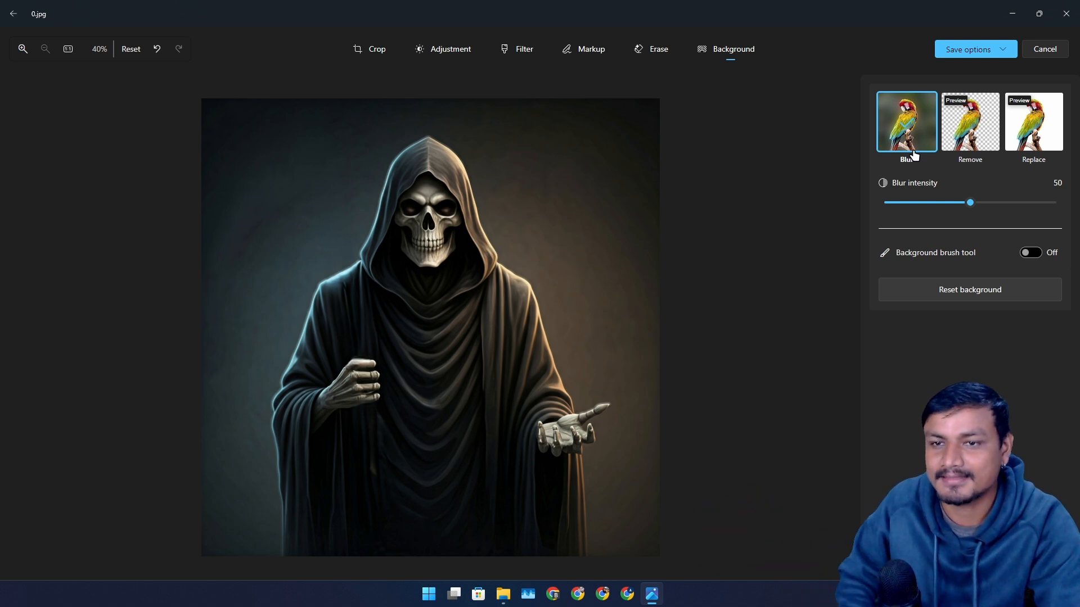
pyautogui.moveTo(593, 260)
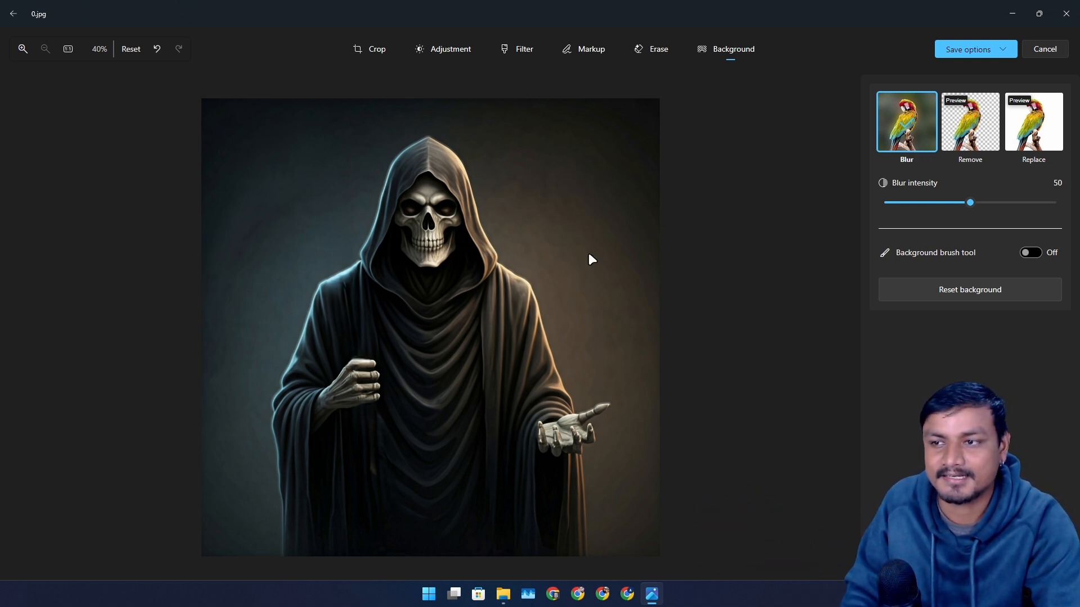
pyautogui.click(969, 123)
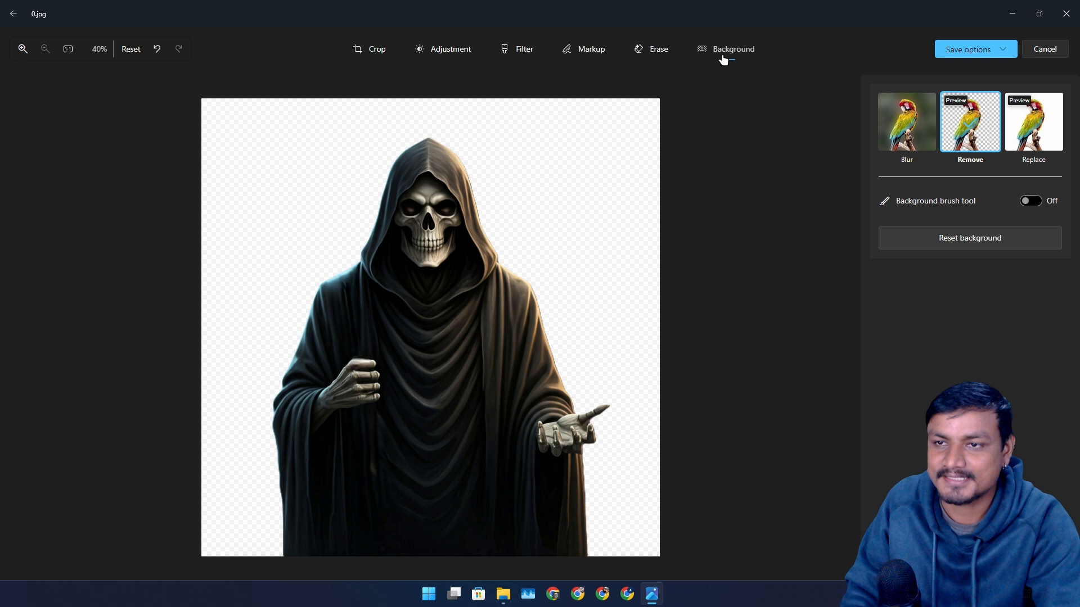
# Switch back to Generative Erase over the cut-out grim reaper.
pyautogui.click(650, 48)
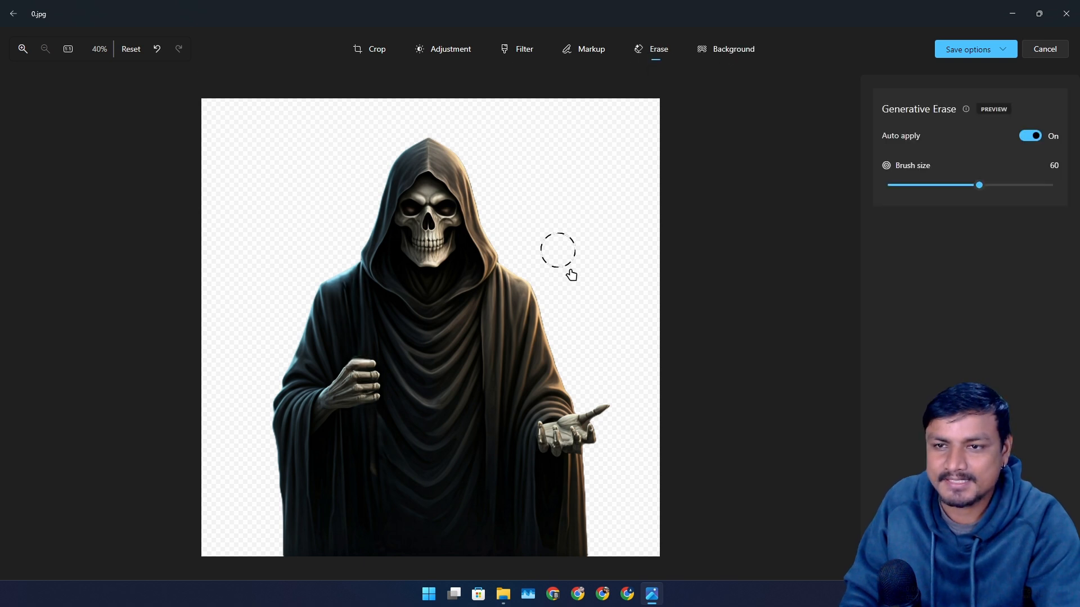
pyautogui.moveTo(594, 253)
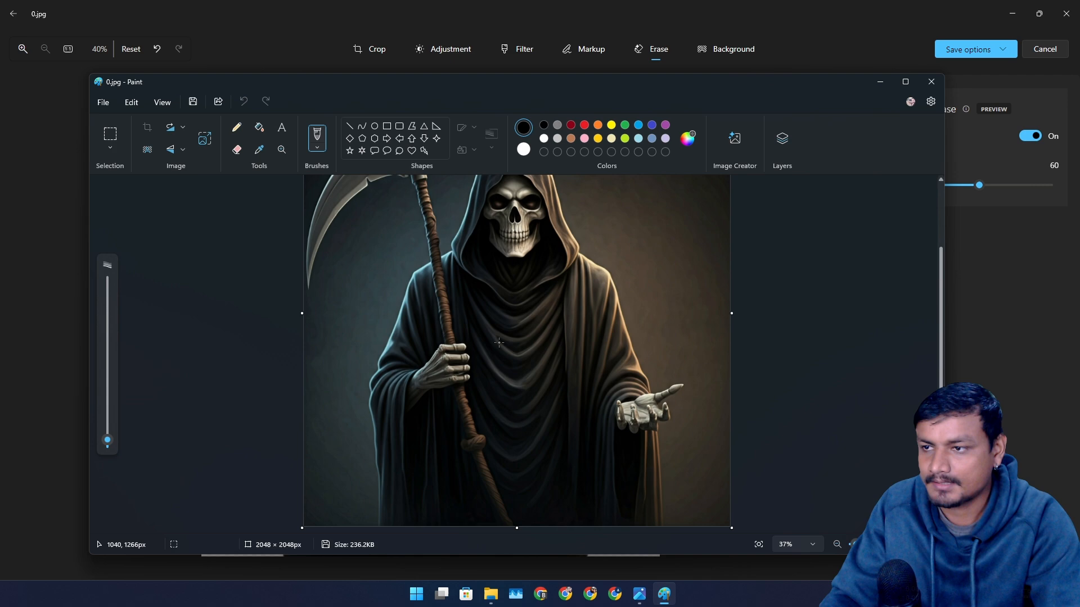
pyautogui.moveTo(146, 150)
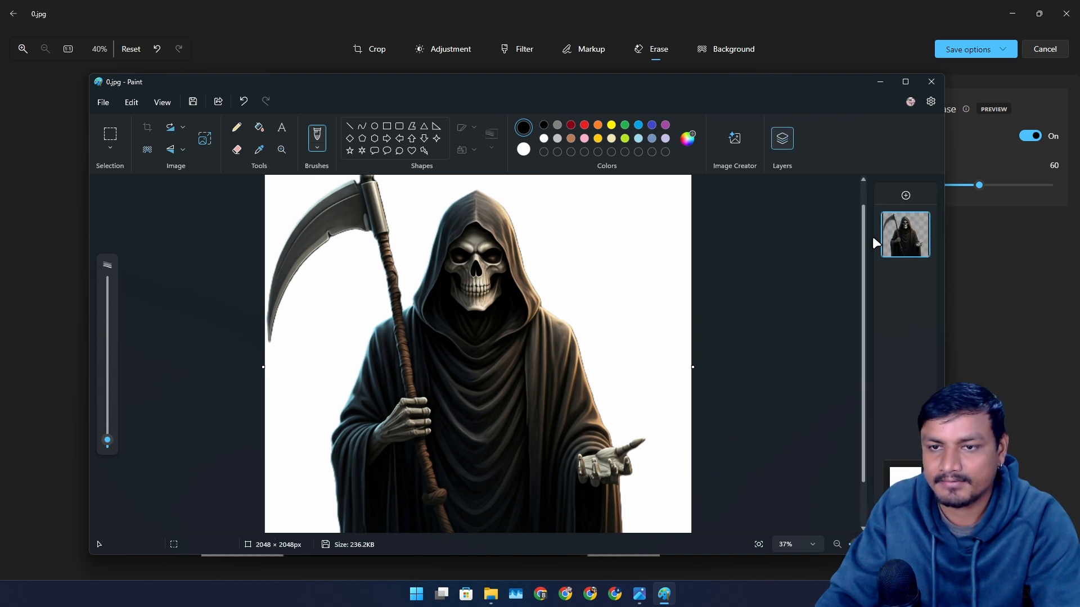
pyautogui.moveTo(906, 196)
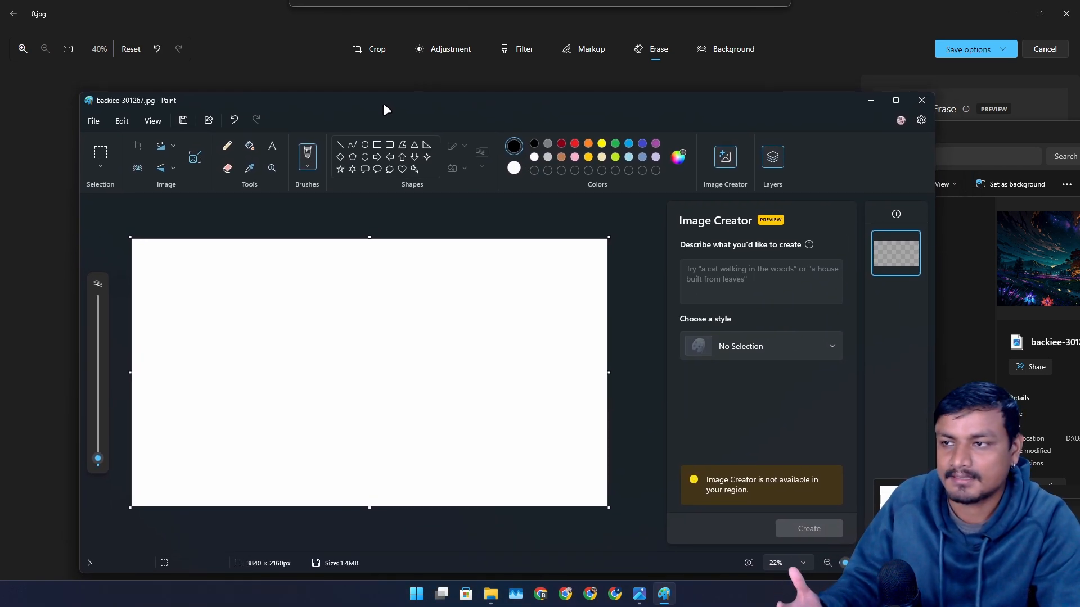
pyautogui.moveTo(805, 194)
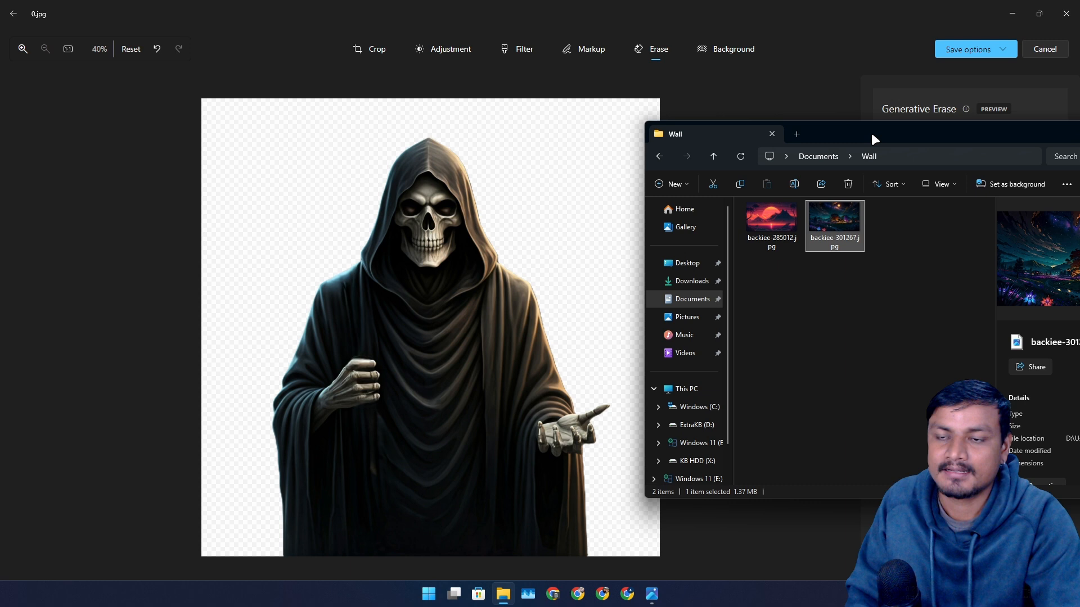
# With the beach photo open in Photos, check Background then return to Erase.
pyautogui.click(732, 48)
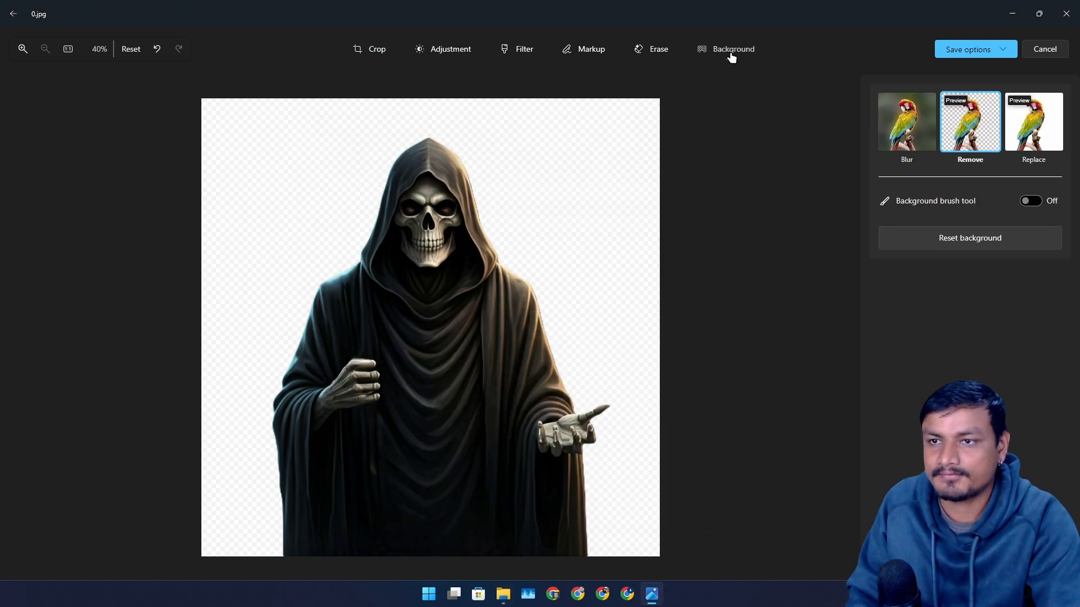
pyautogui.click(658, 48)
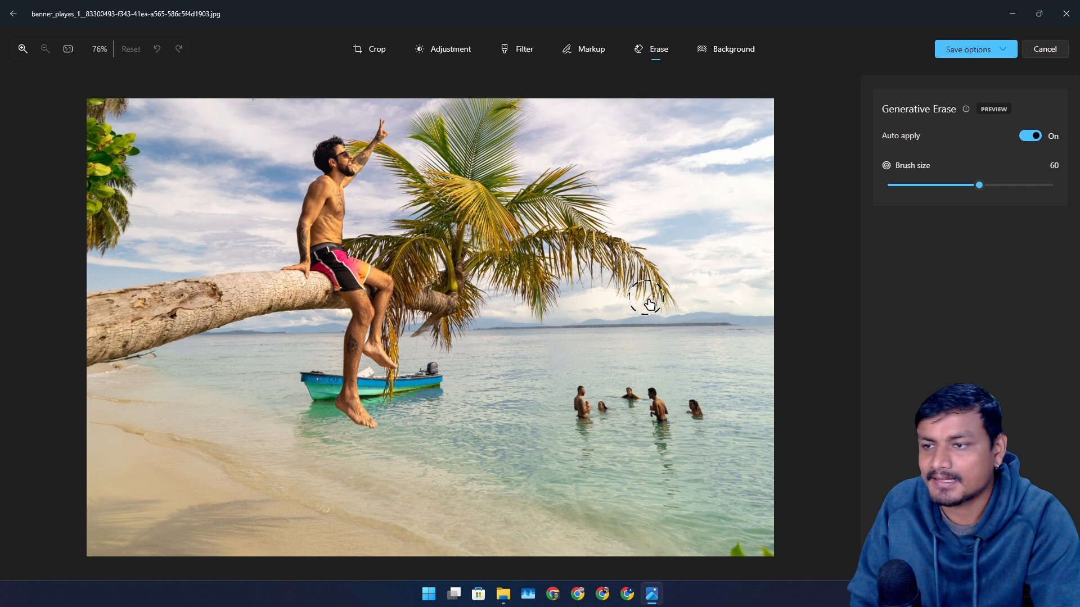
pyautogui.moveTo(508, 416)
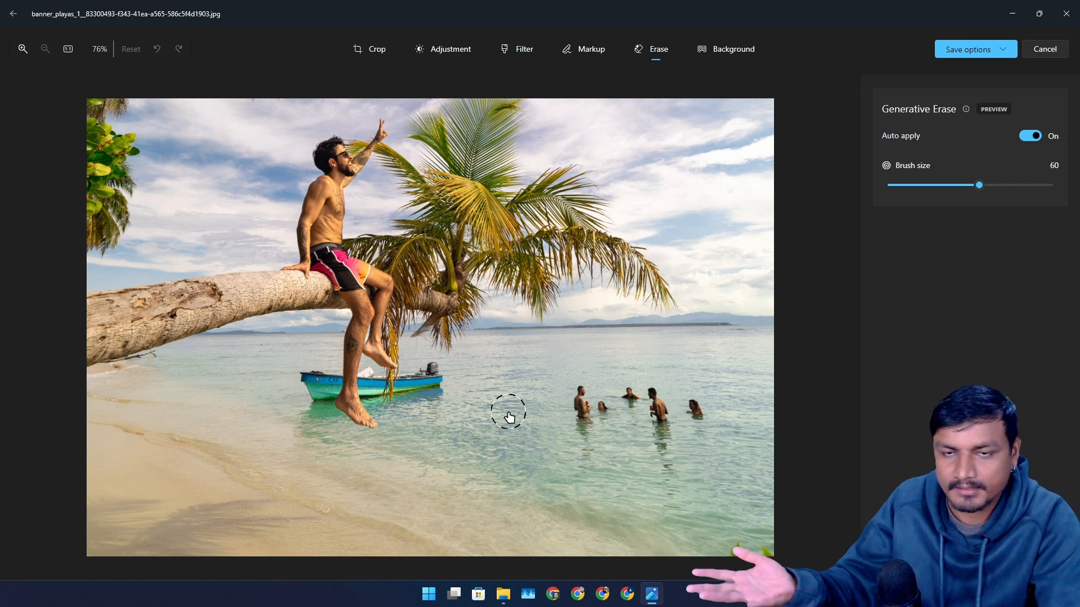
pyautogui.moveTo(581, 387)
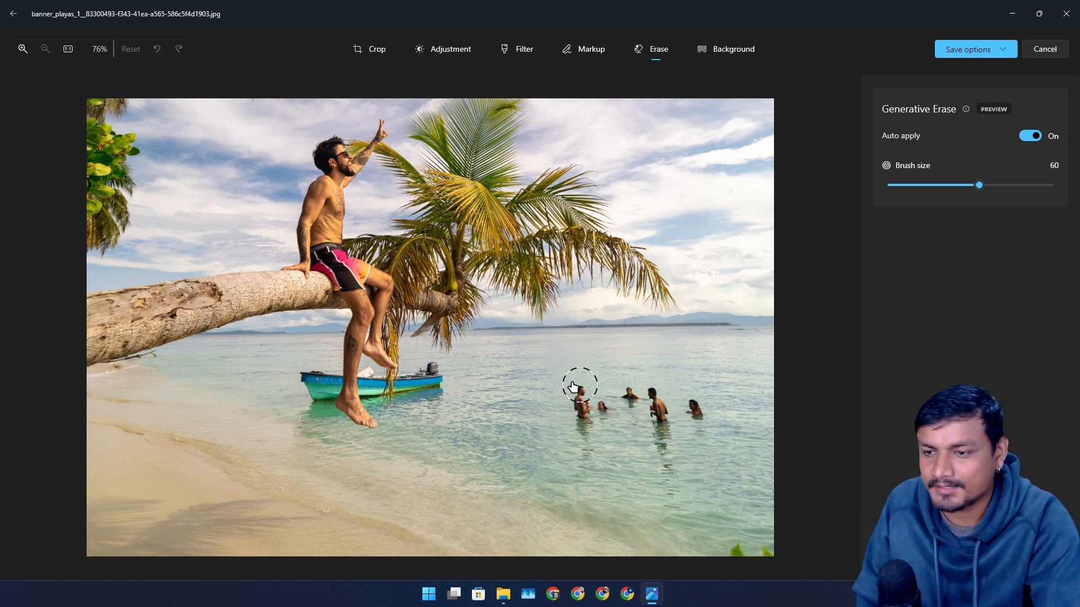
pyautogui.moveTo(694, 428)
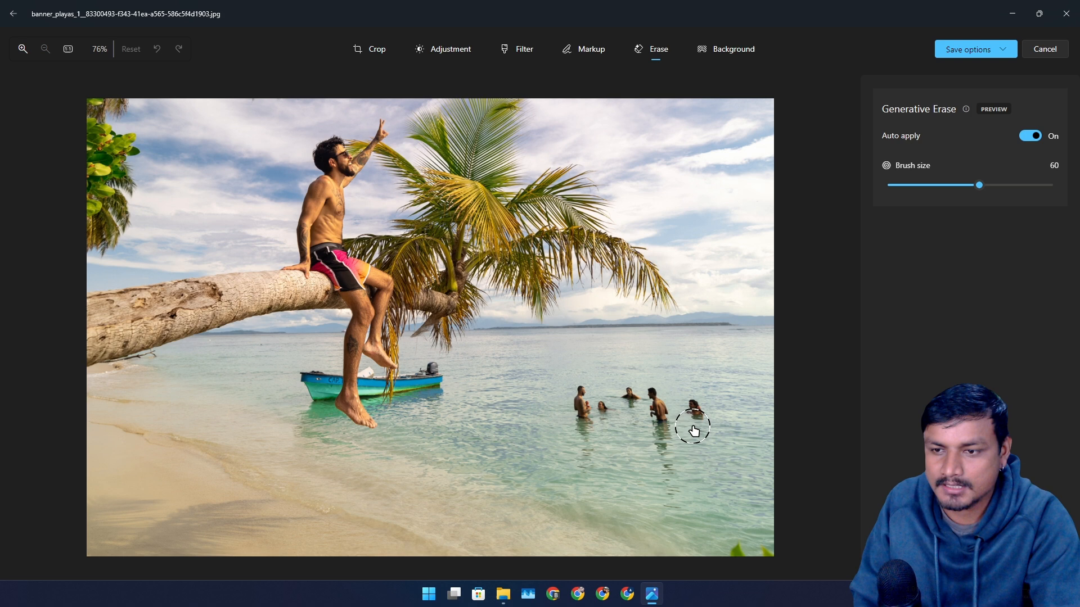
# Erase the group of swimmers from the sea behind the boat.
pyautogui.moveTo(691, 431); pyautogui.dragTo(664, 440)
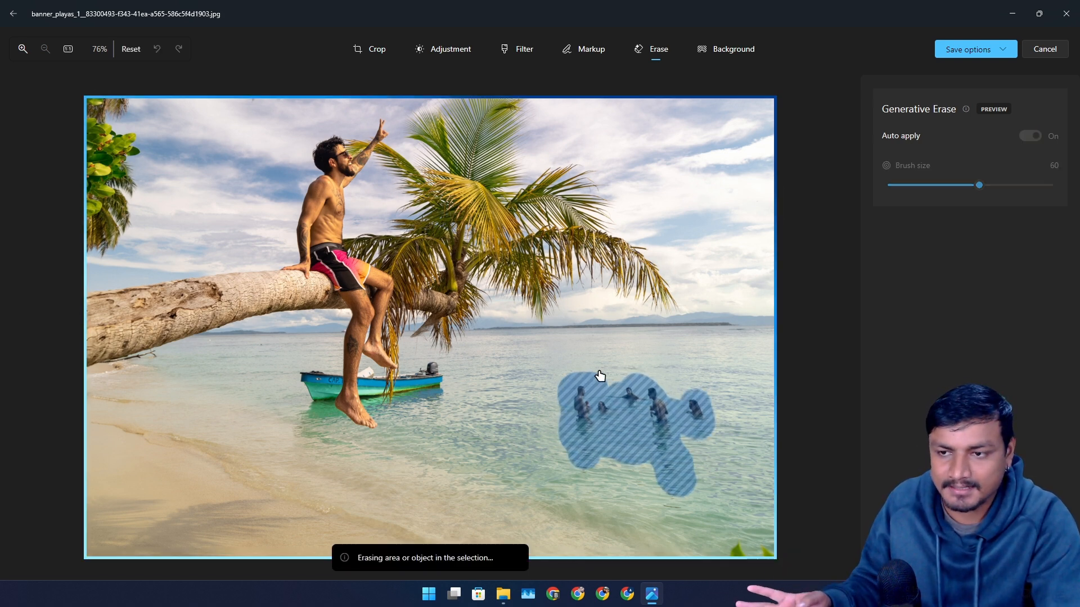
pyautogui.click(1029, 136)
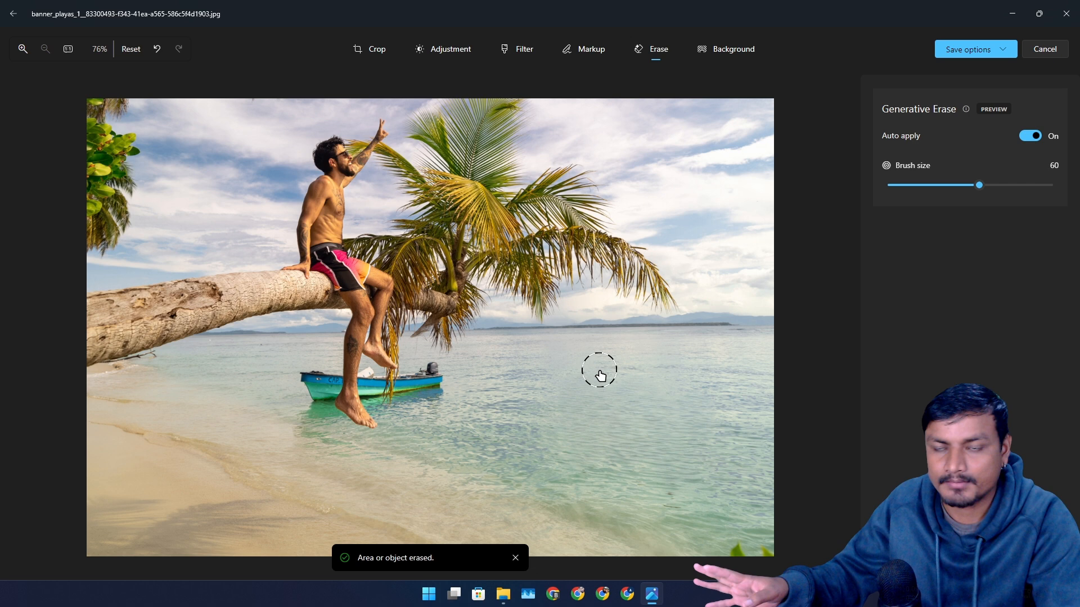
pyautogui.moveTo(514, 353)
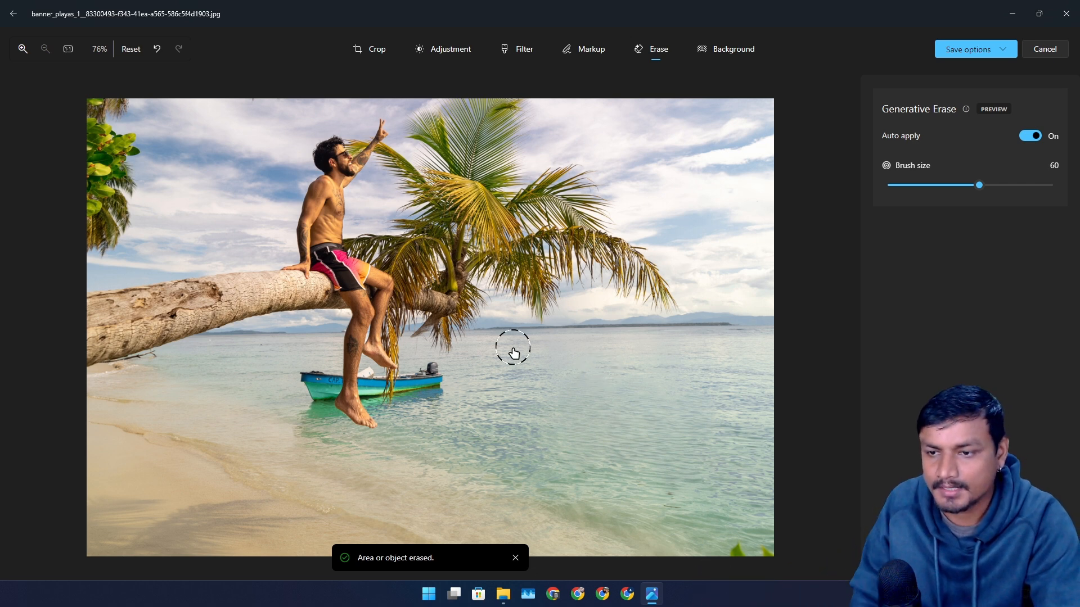
pyautogui.moveTo(480, 323)
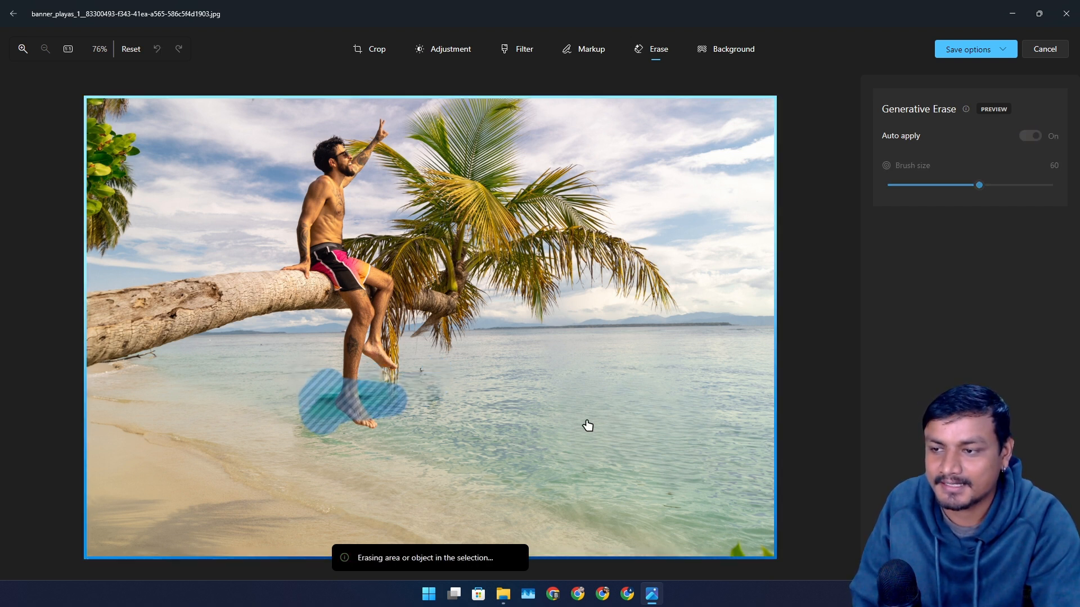
pyautogui.moveTo(505, 402)
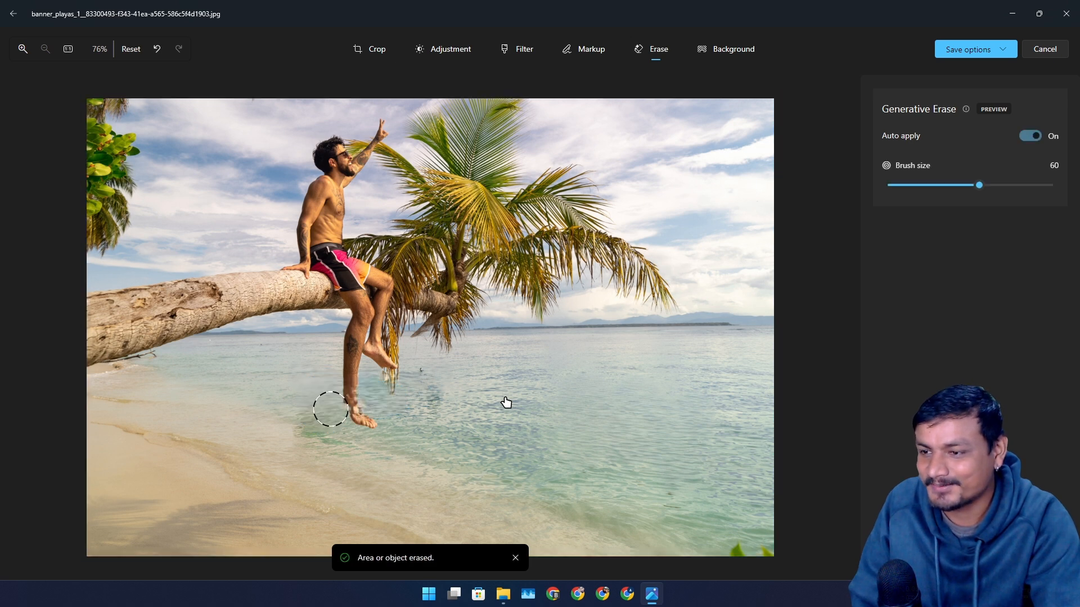
# Erase the leftover patch in the water under the sitting man's feet.
pyautogui.click(156, 48)
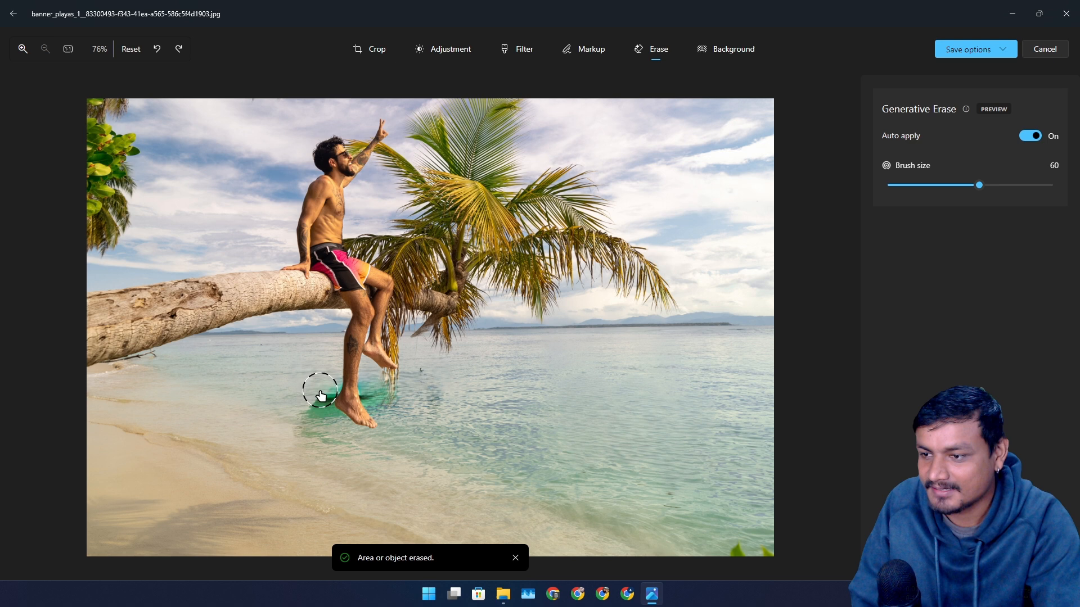
pyautogui.moveTo(324, 396); pyautogui.dragTo(468, 427)
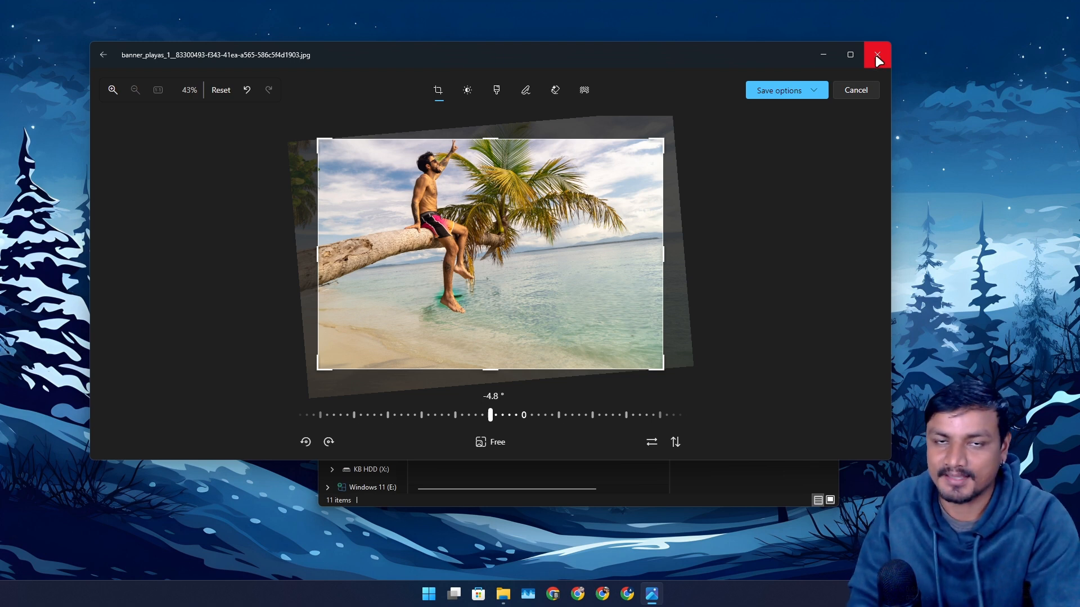
# Close the Photos editor, returning to File Explorer's folder listing.
pyautogui.click(876, 56)
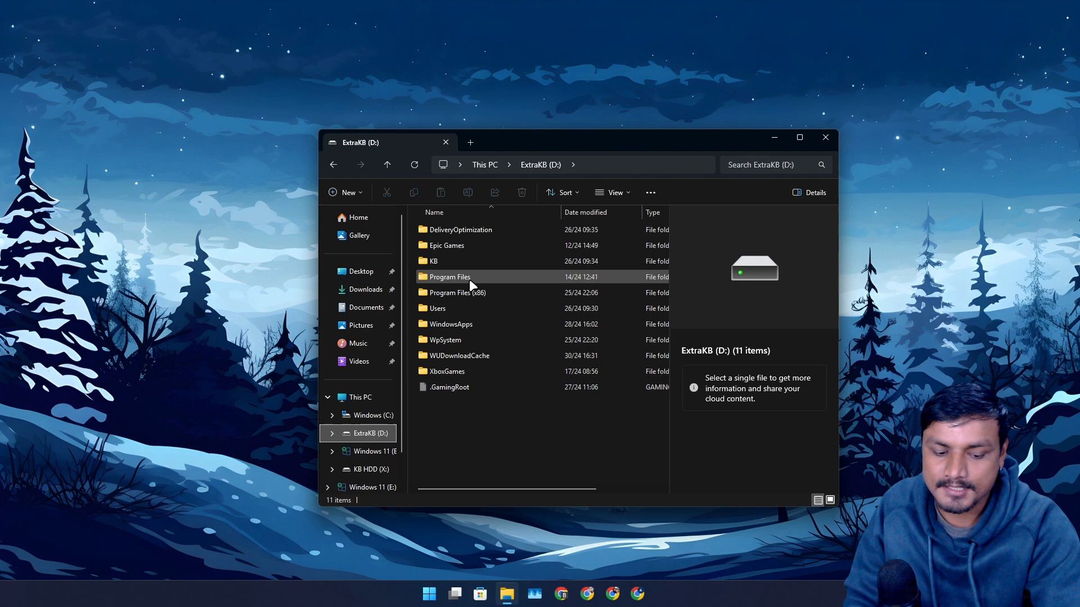